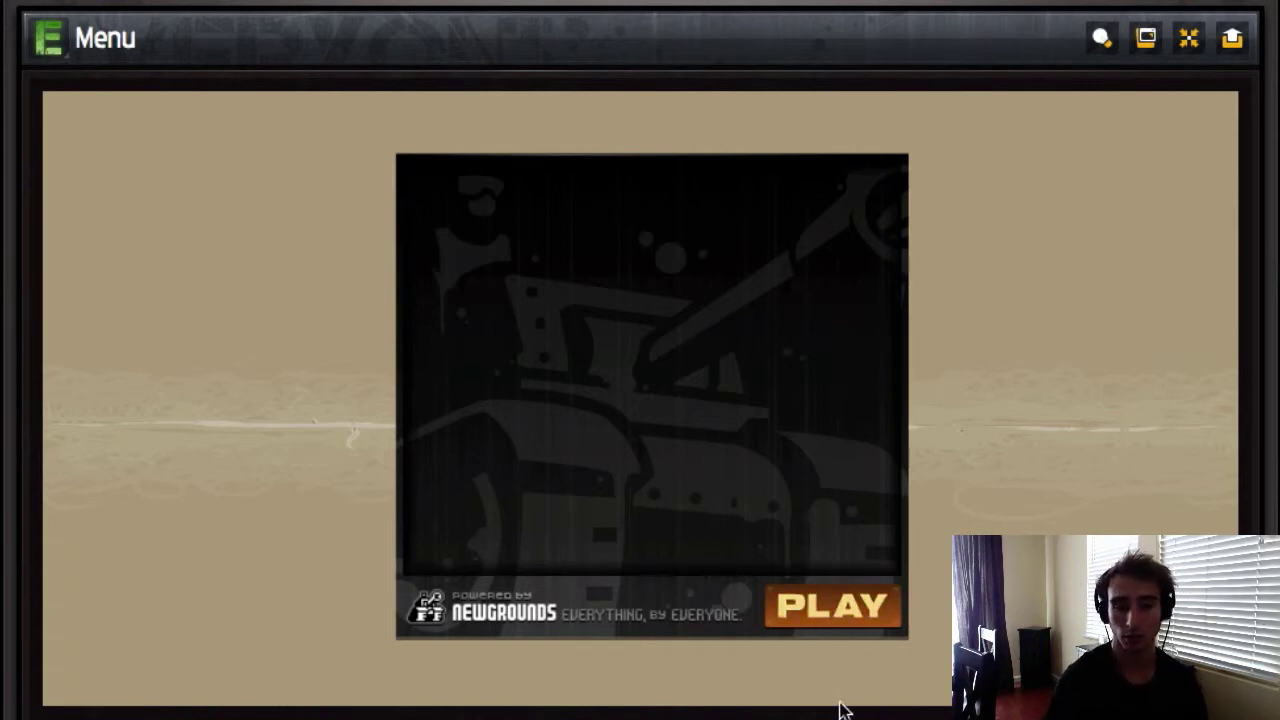
# Step: Start the game from the Newgrounds loading screen to reach the three-arch menu
pyautogui.click(832, 608)
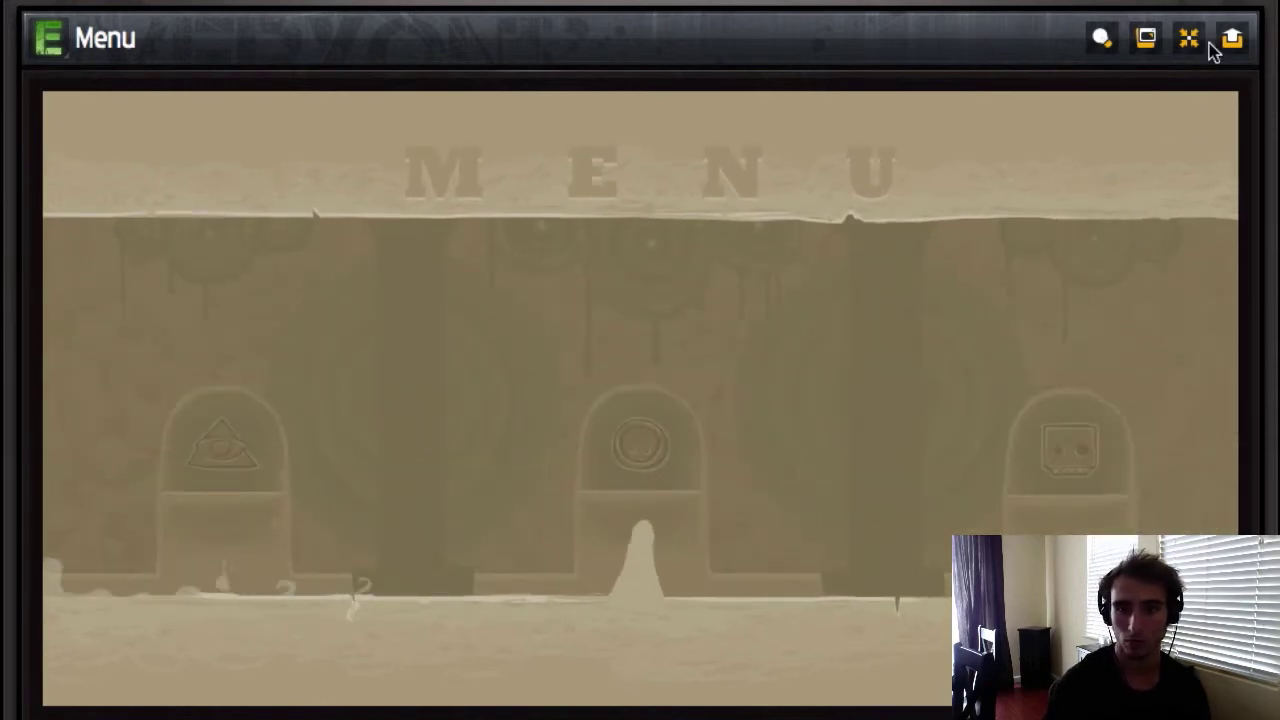
pyautogui.click(1232, 38)
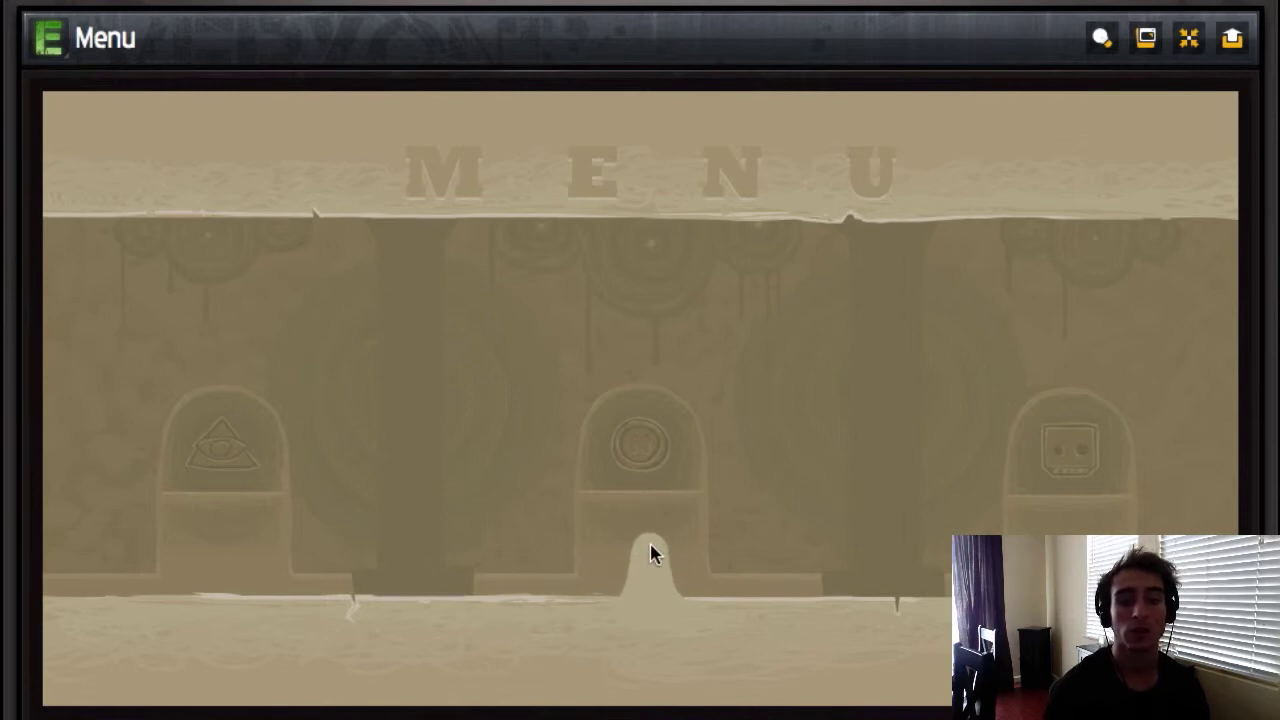
pyautogui.moveTo(664, 470)
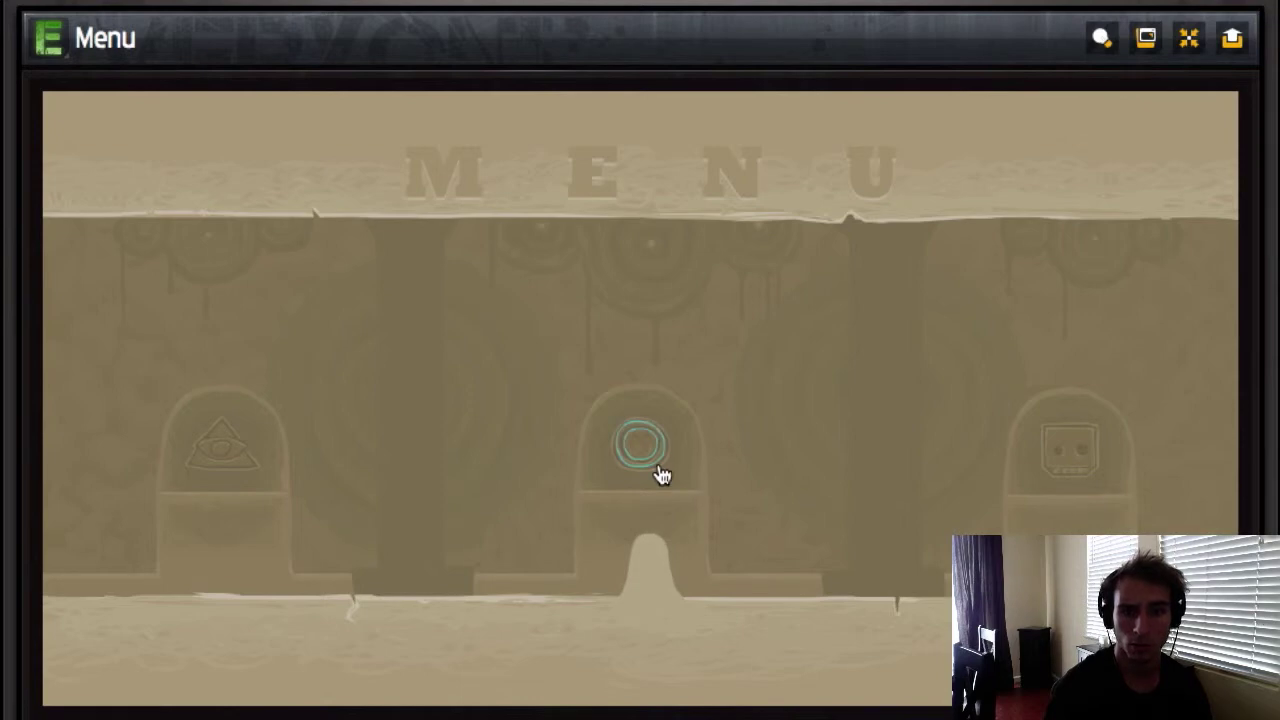
pyautogui.moveTo(660, 464)
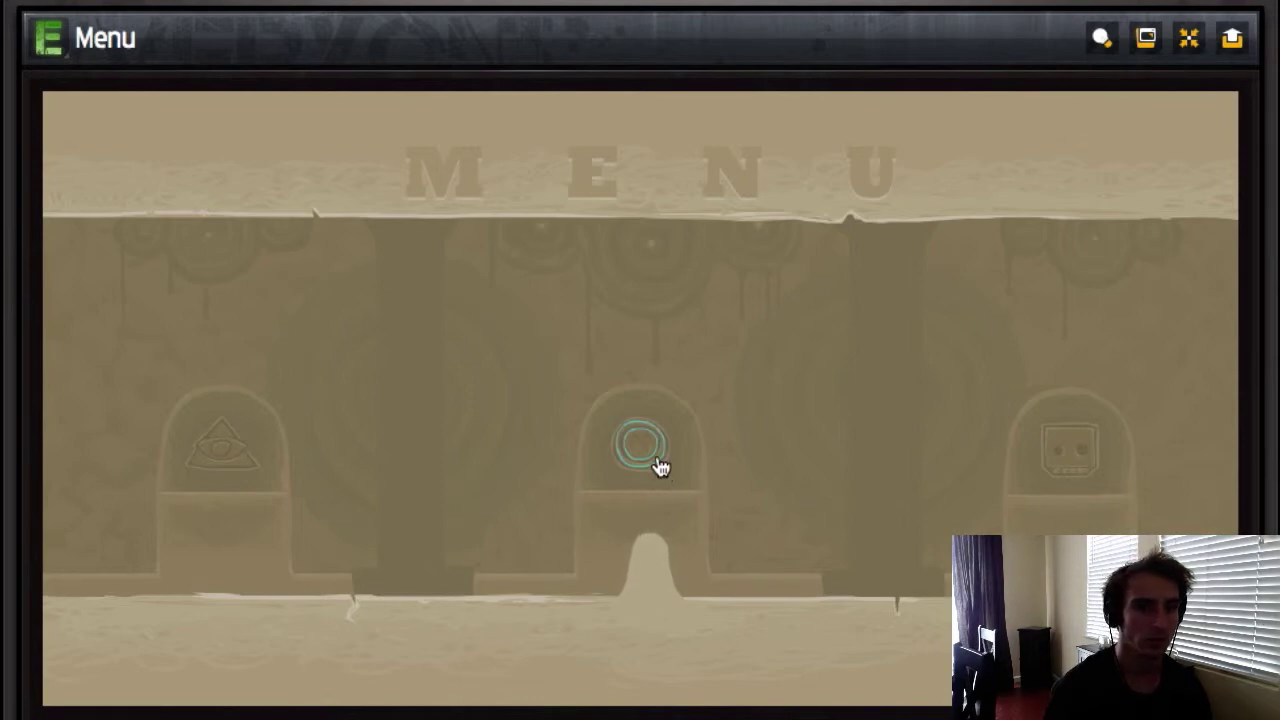
pyautogui.moveTo(230, 444)
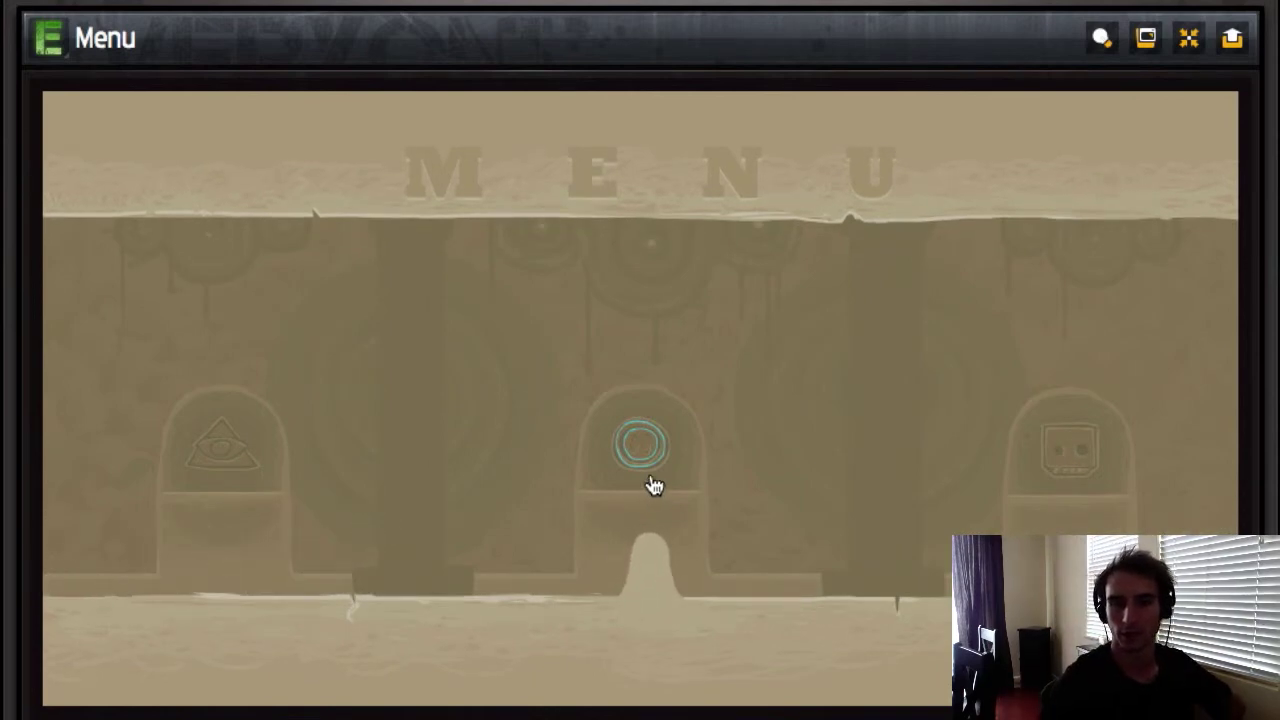
pyautogui.moveTo(980, 452)
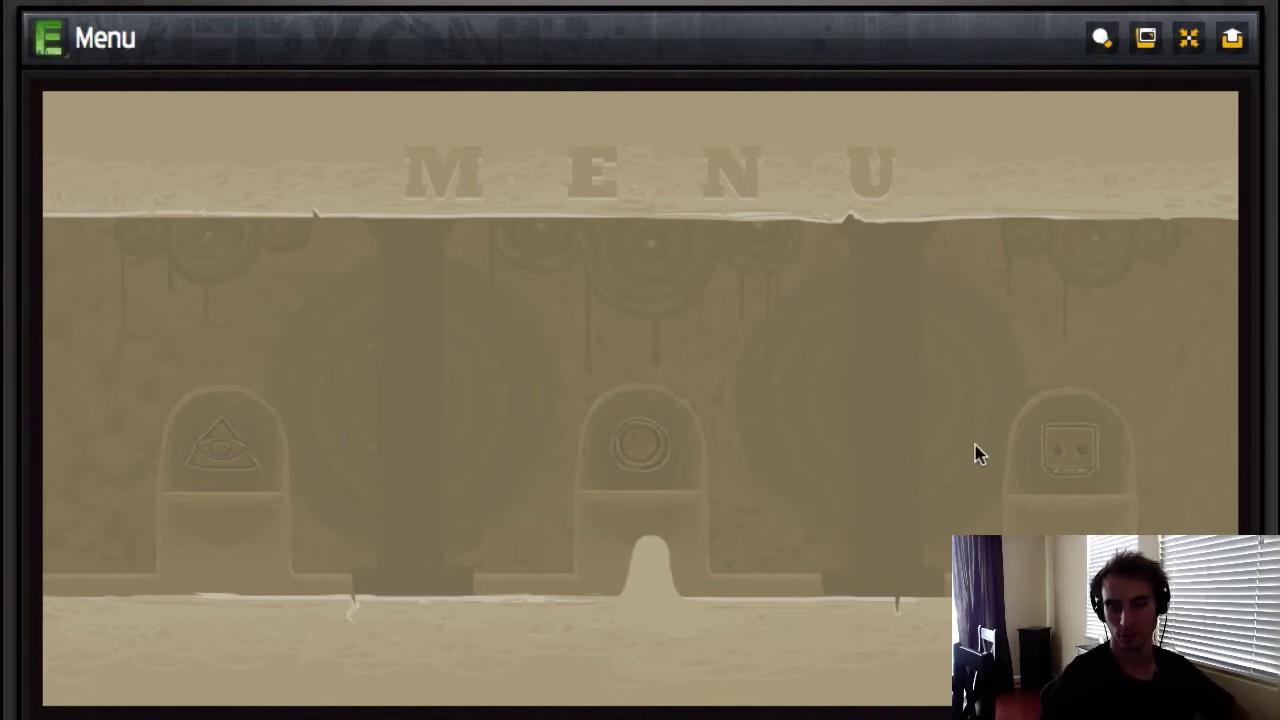
pyautogui.moveTo(640, 444)
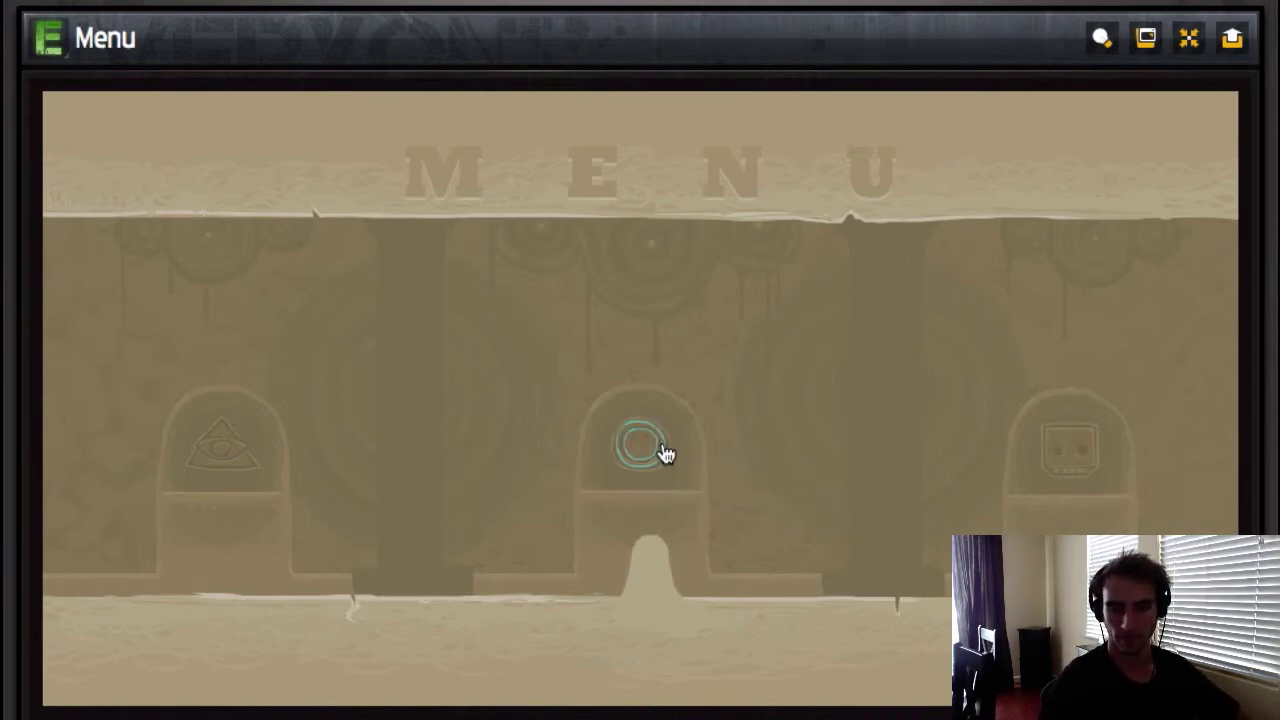